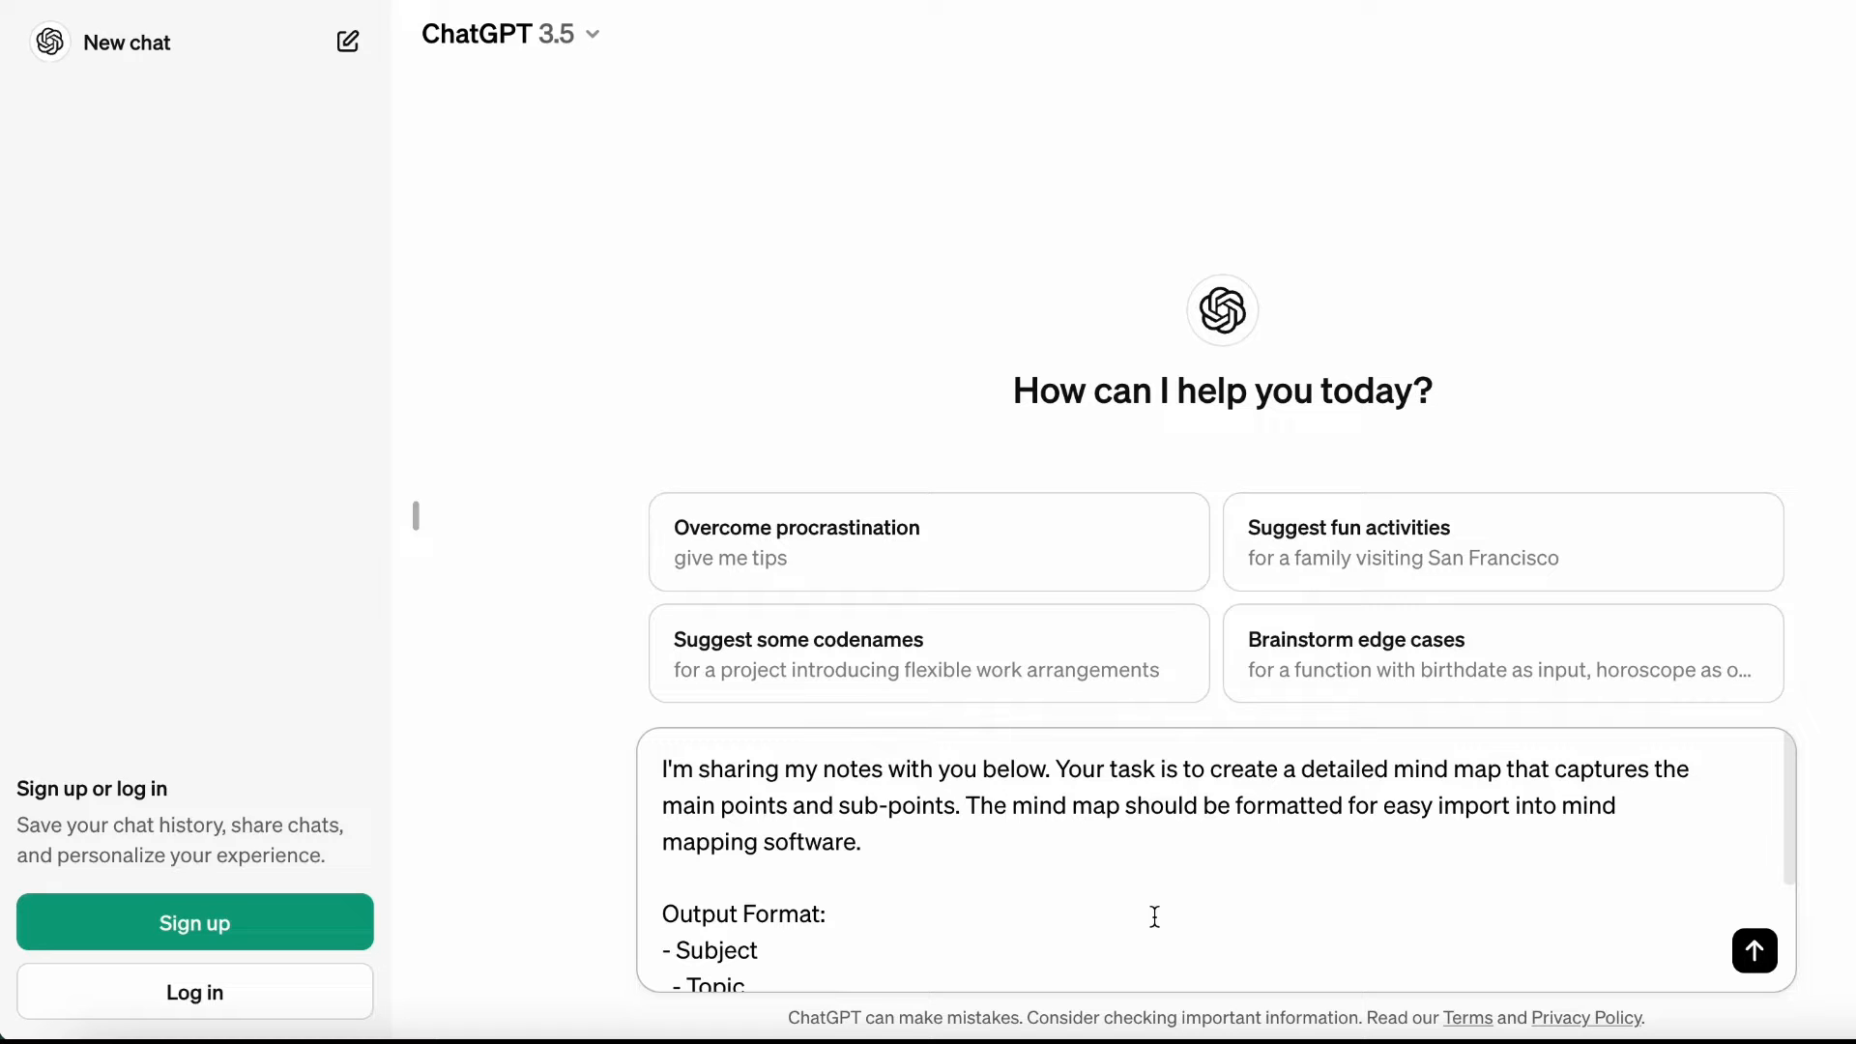
# Paste the mind-map prompt with the machine learning notes, root subject 'Machine Learning'.
pyautogui.scroll(-3)
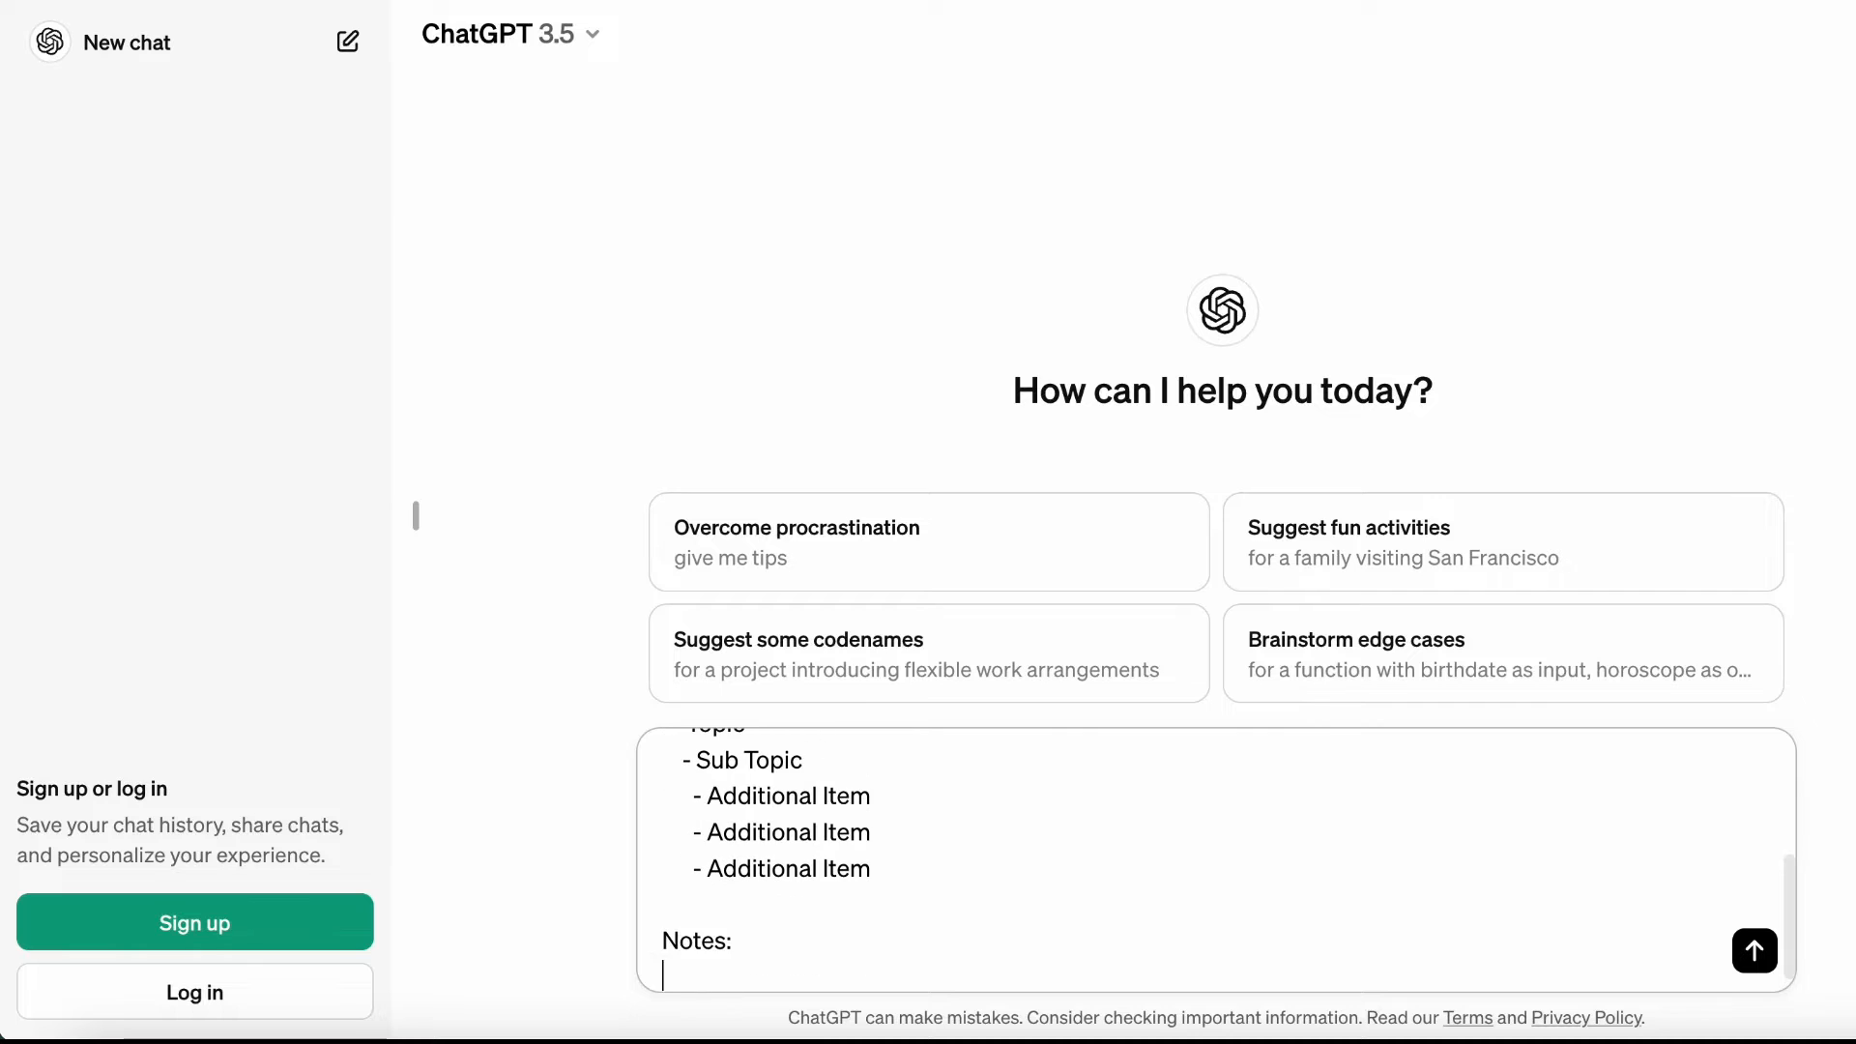
pyautogui.write('There are multiple types of machine learning, and you must apply the appropriate type depending')
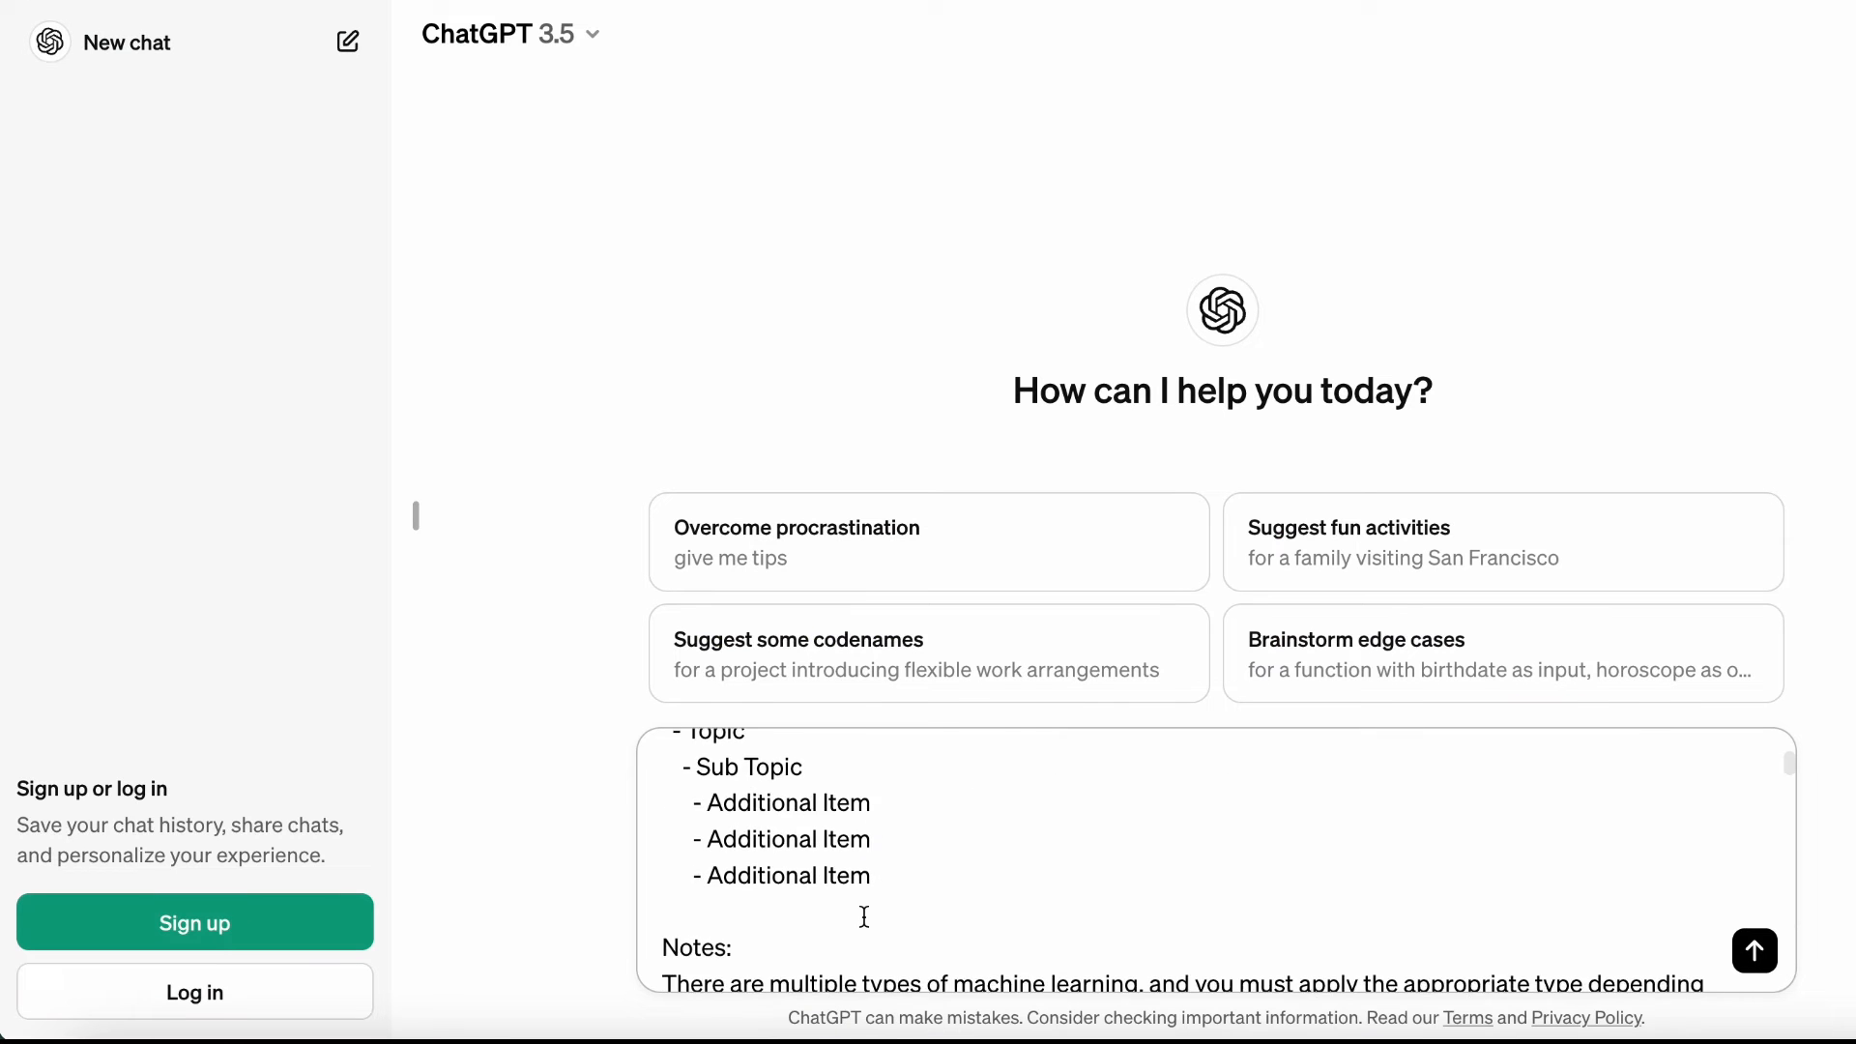
pyautogui.scroll(3)
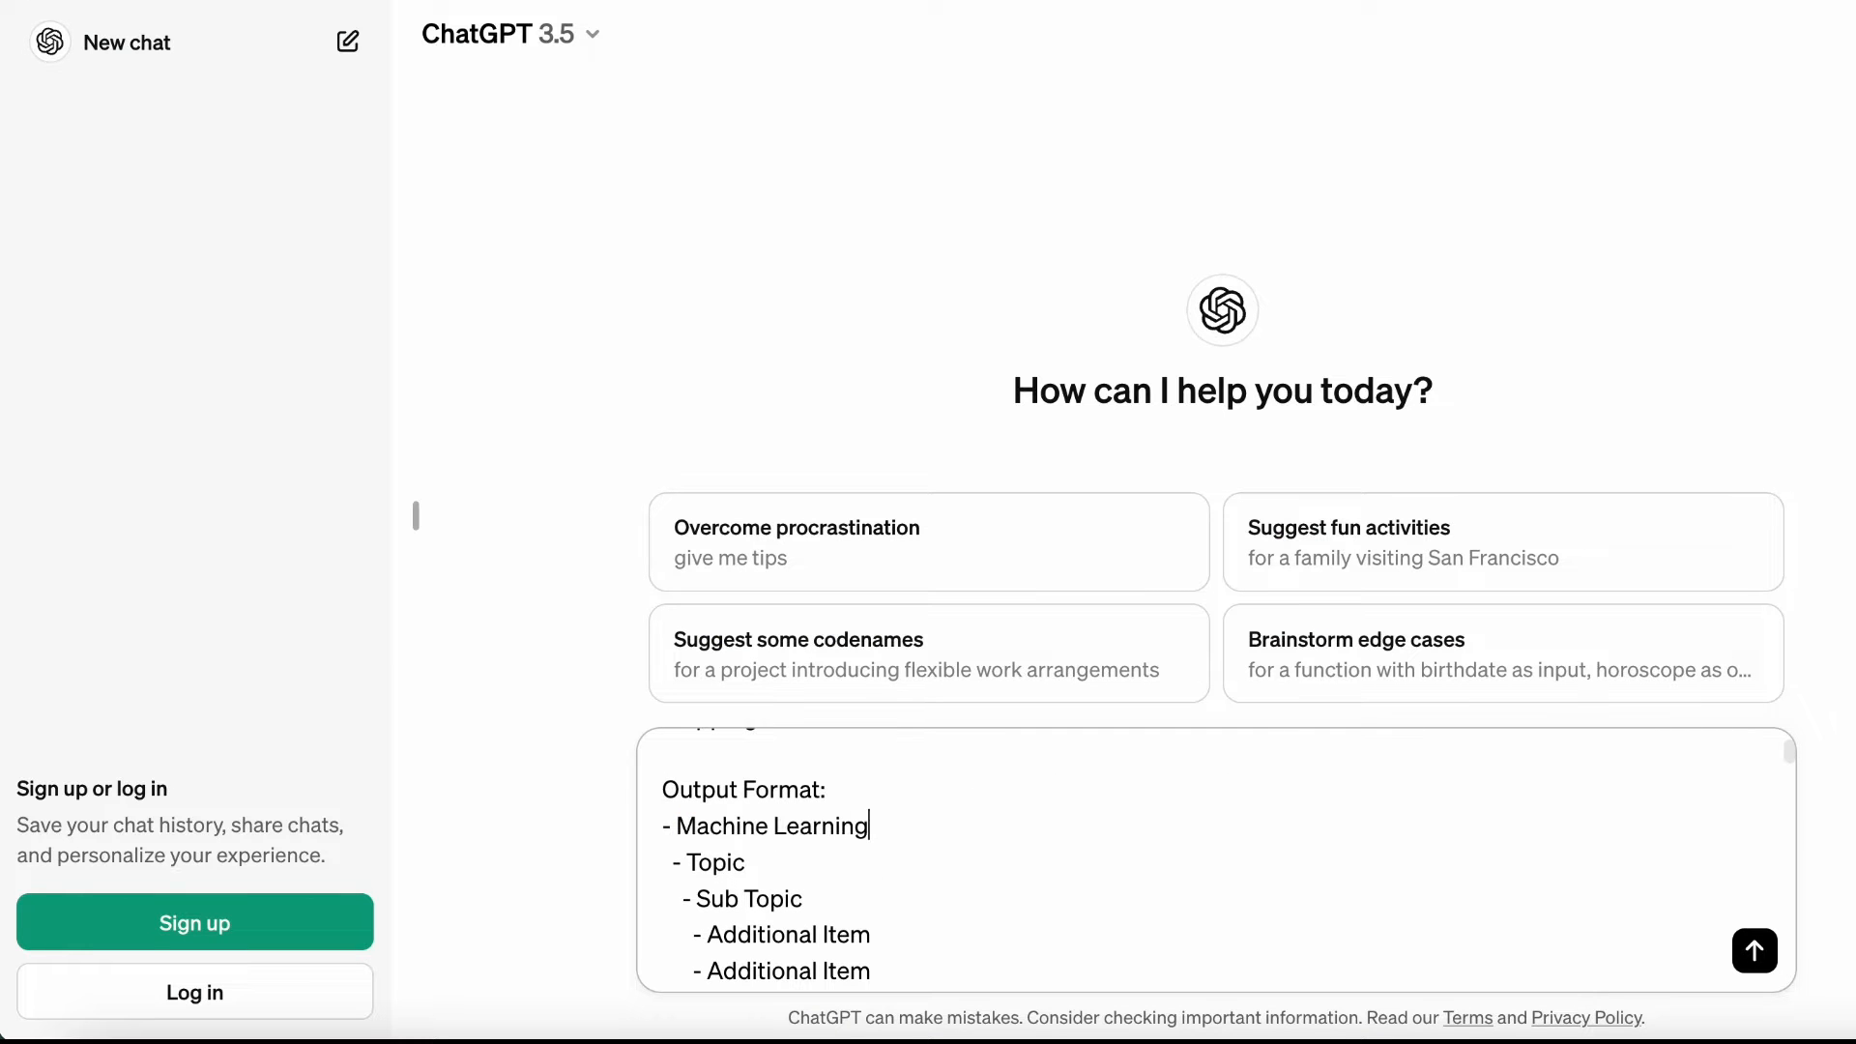
# Send the prompt, review the returned Machine Learning outline, and switch to VS Code.
pyautogui.click(1754, 951)
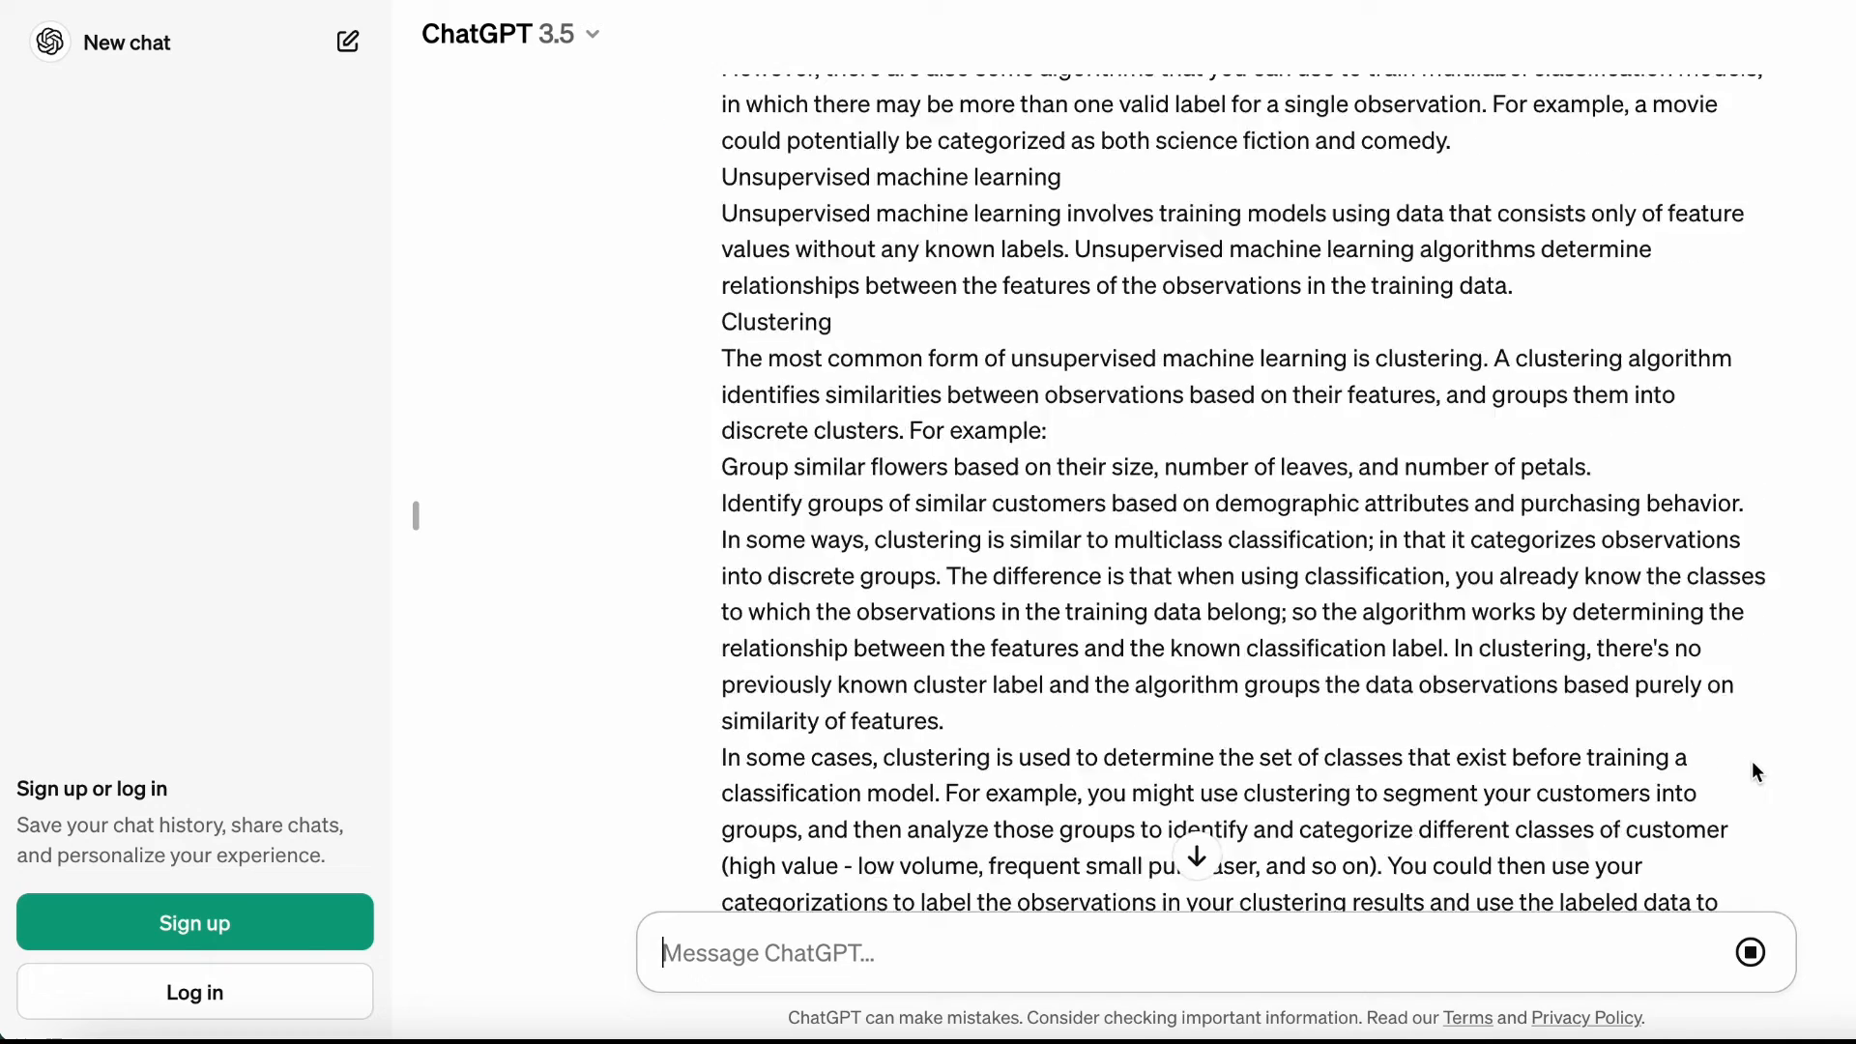
pyautogui.scroll(3)
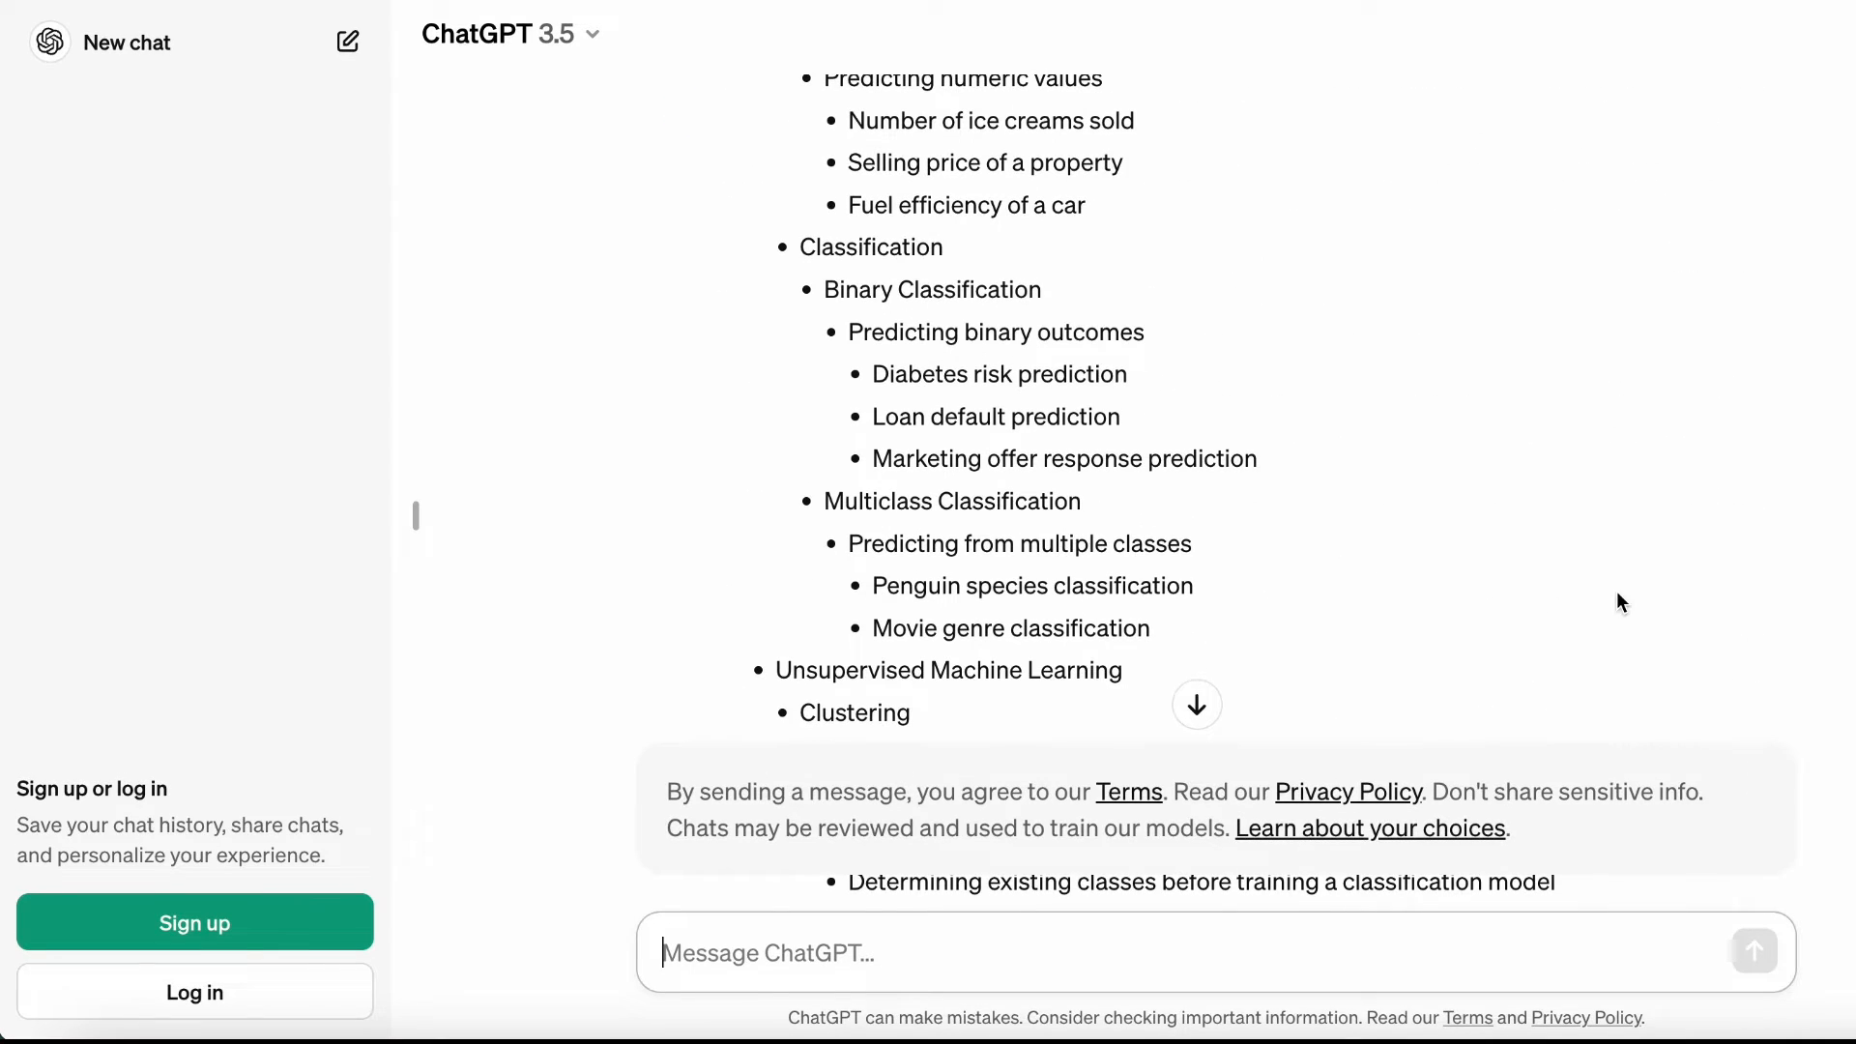
pyautogui.scroll(3)
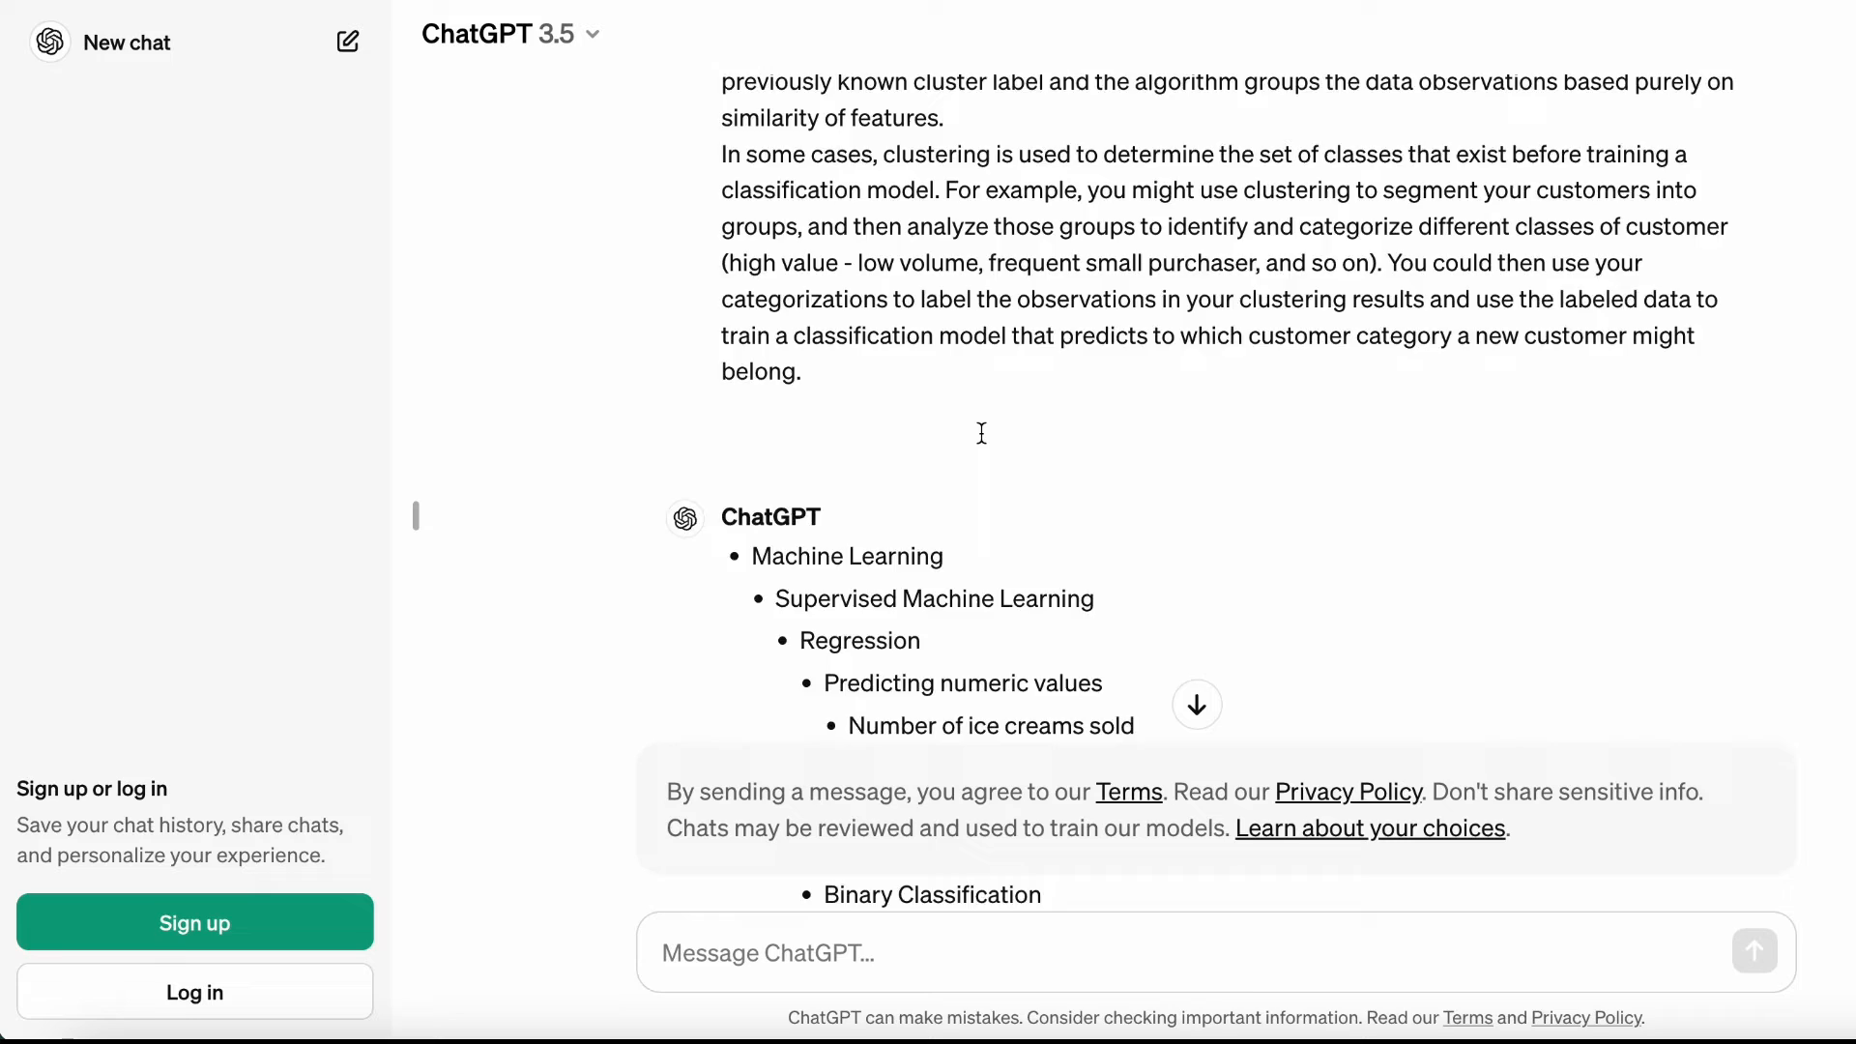
pyautogui.press('alt+tab')
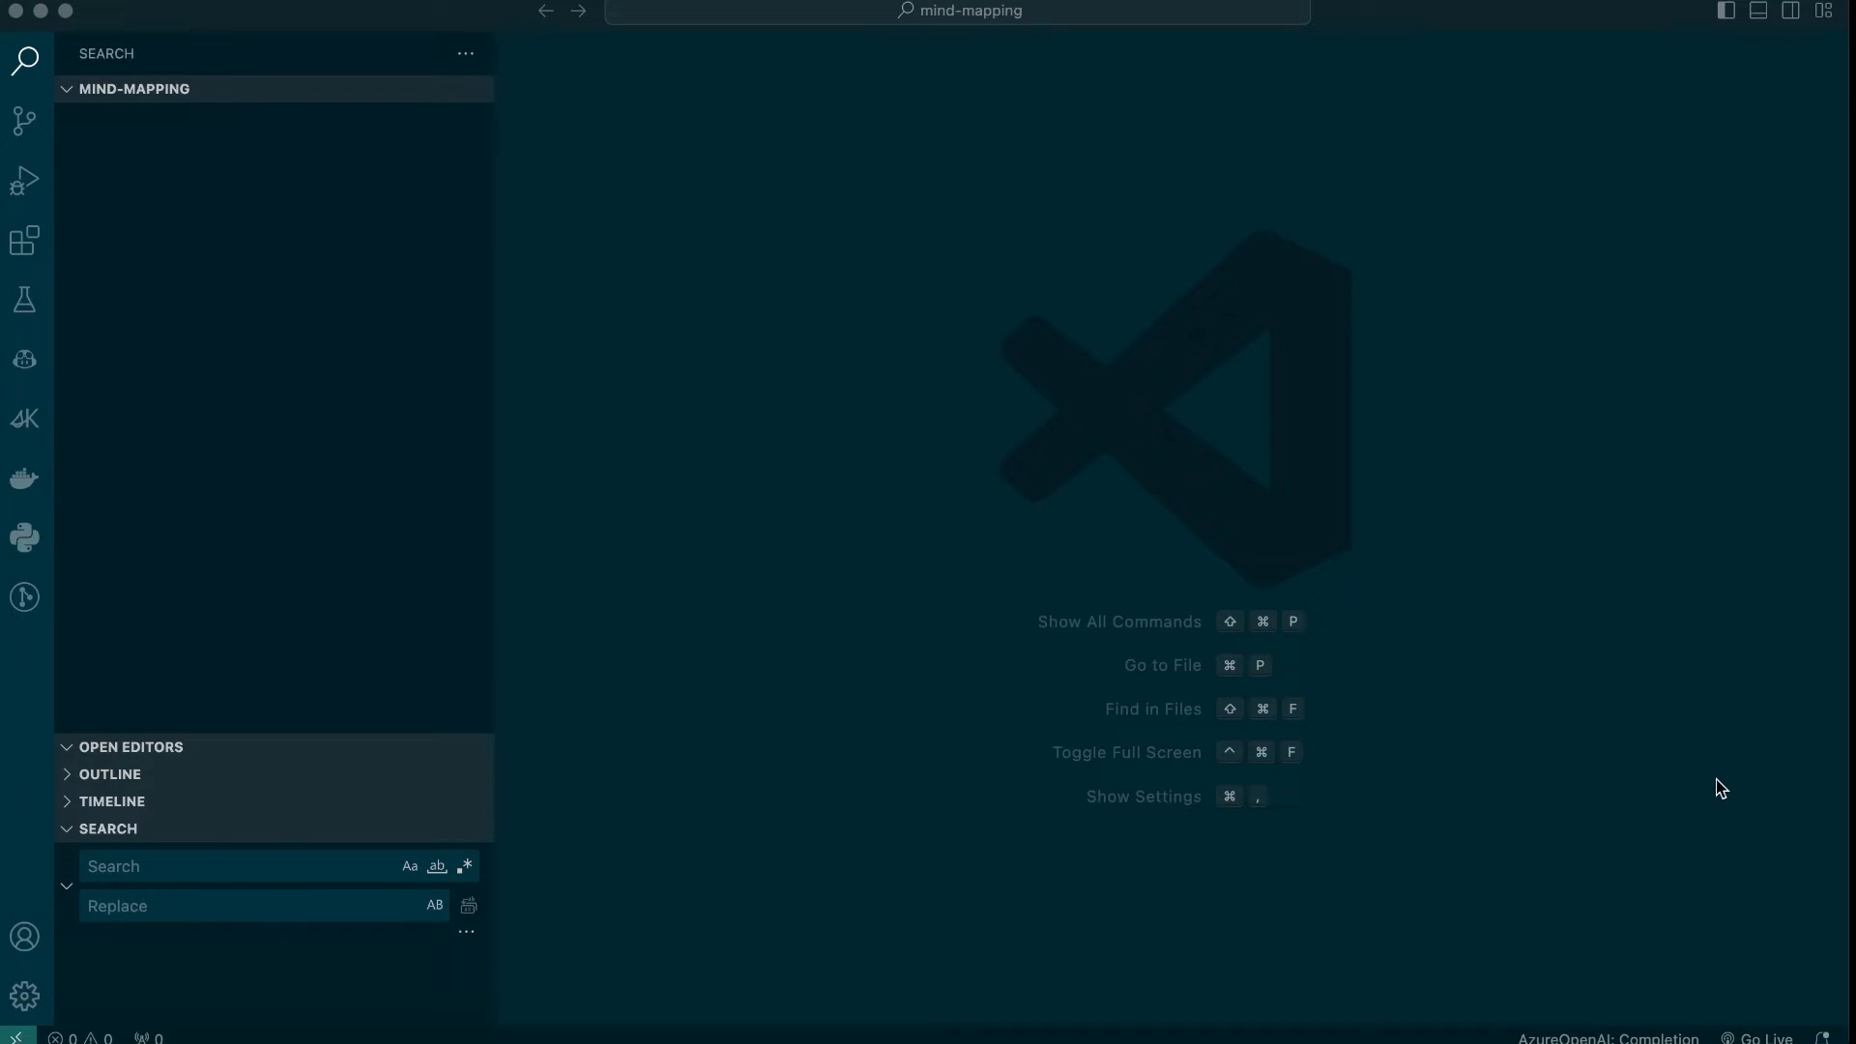
pyautogui.moveTo(406, 90)
pyautogui.write('machine-learning.')
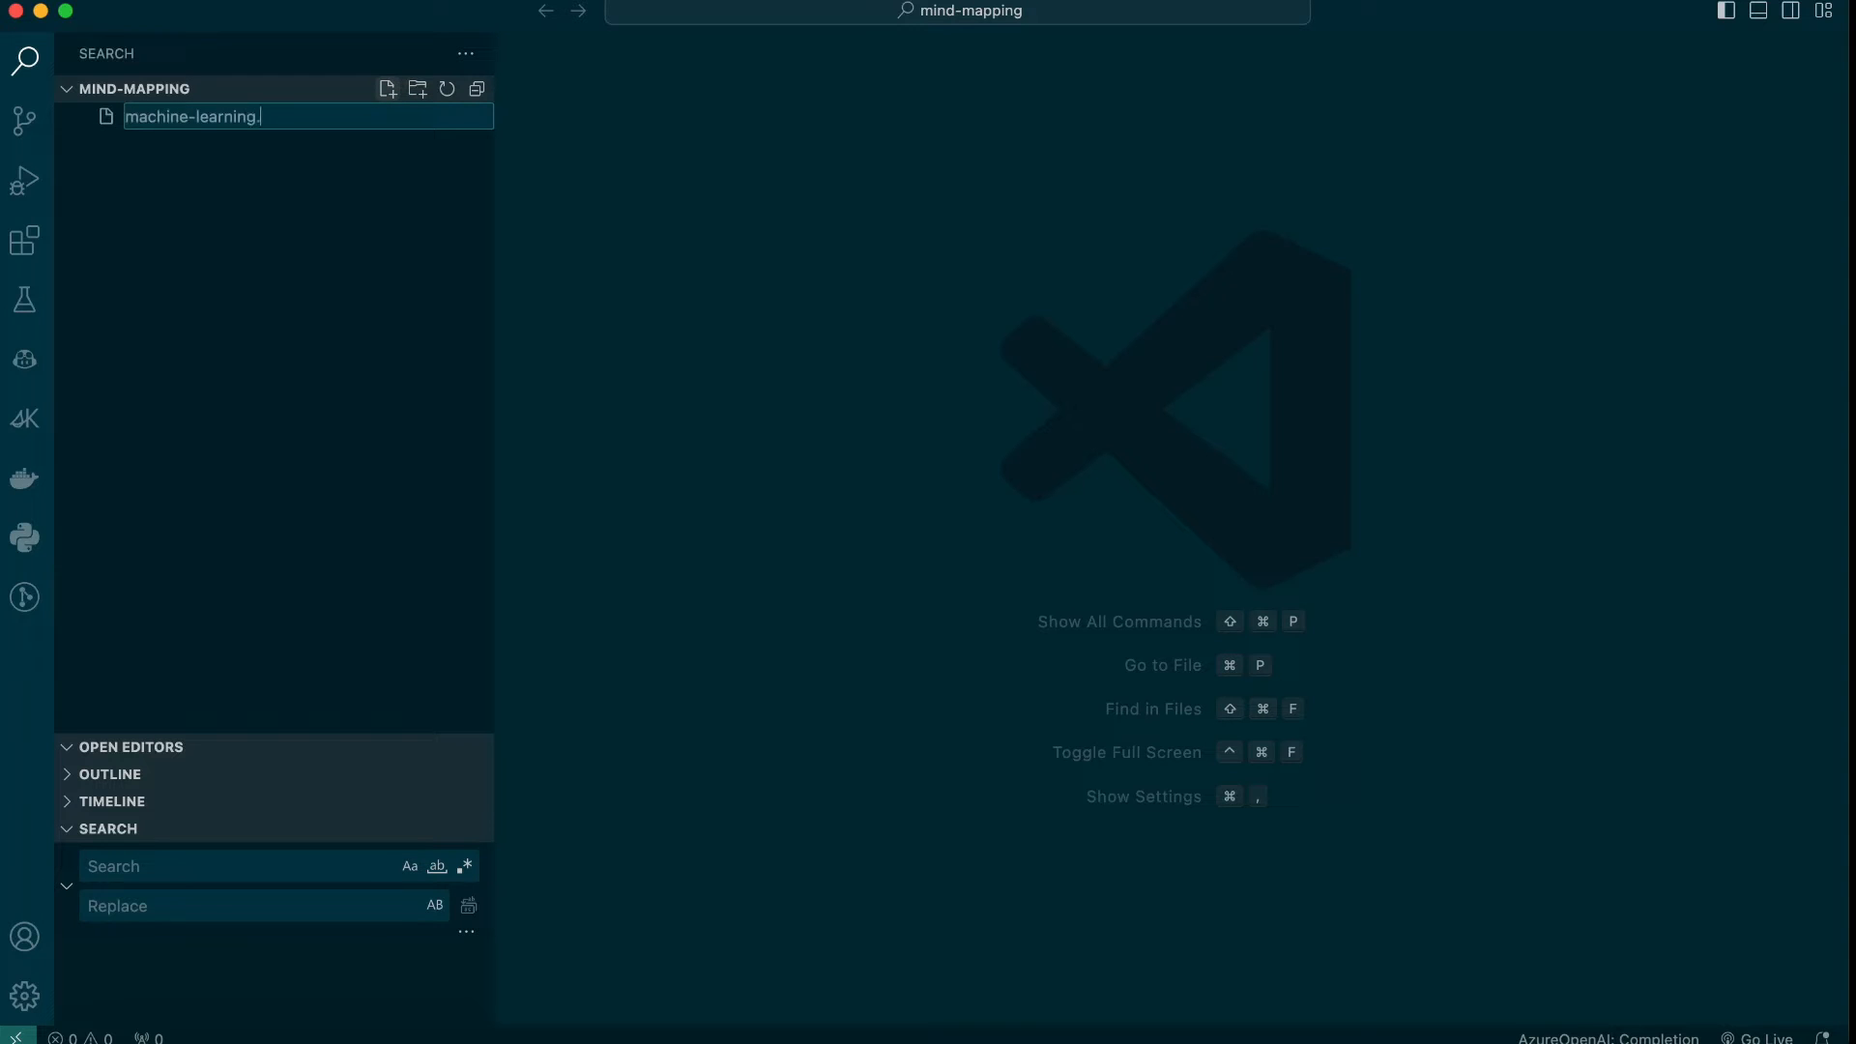
# Create machine-learning.md in the mind-mapping folder and save the pasted outline in it.
pyautogui.press('Return')
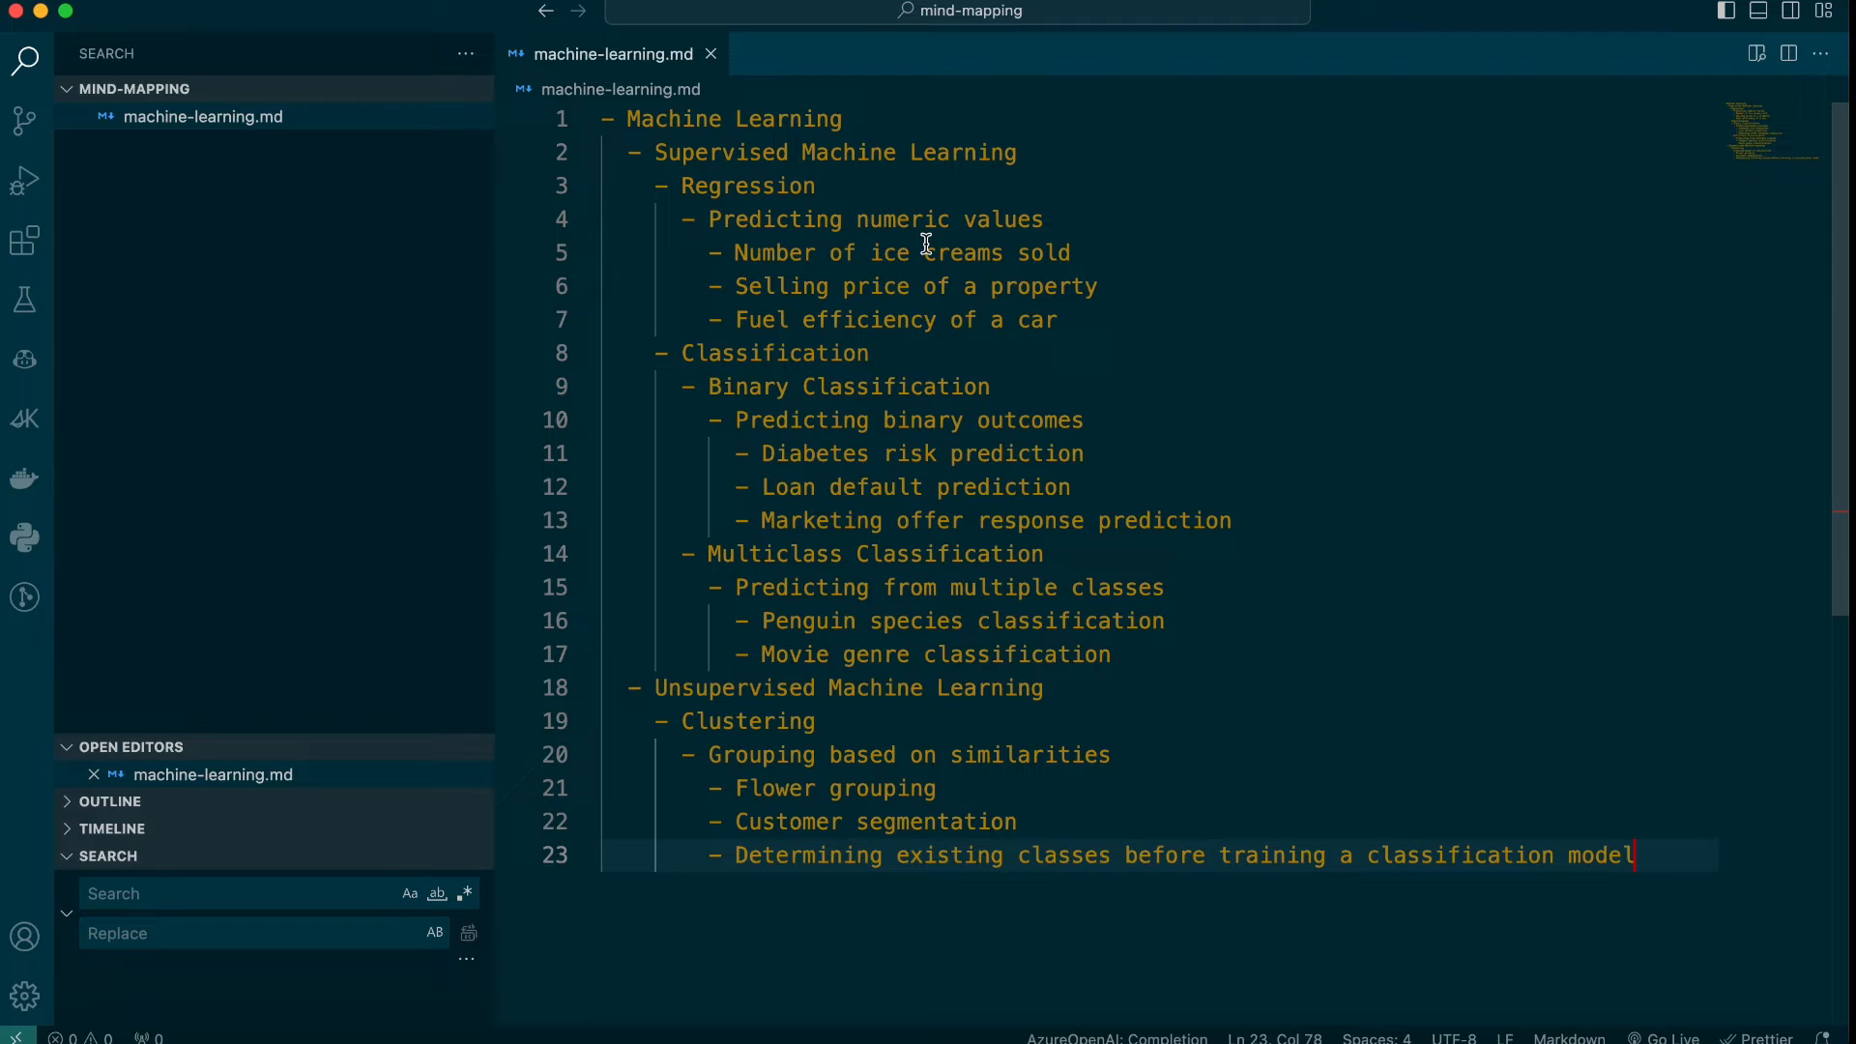
pyautogui.press('Return')
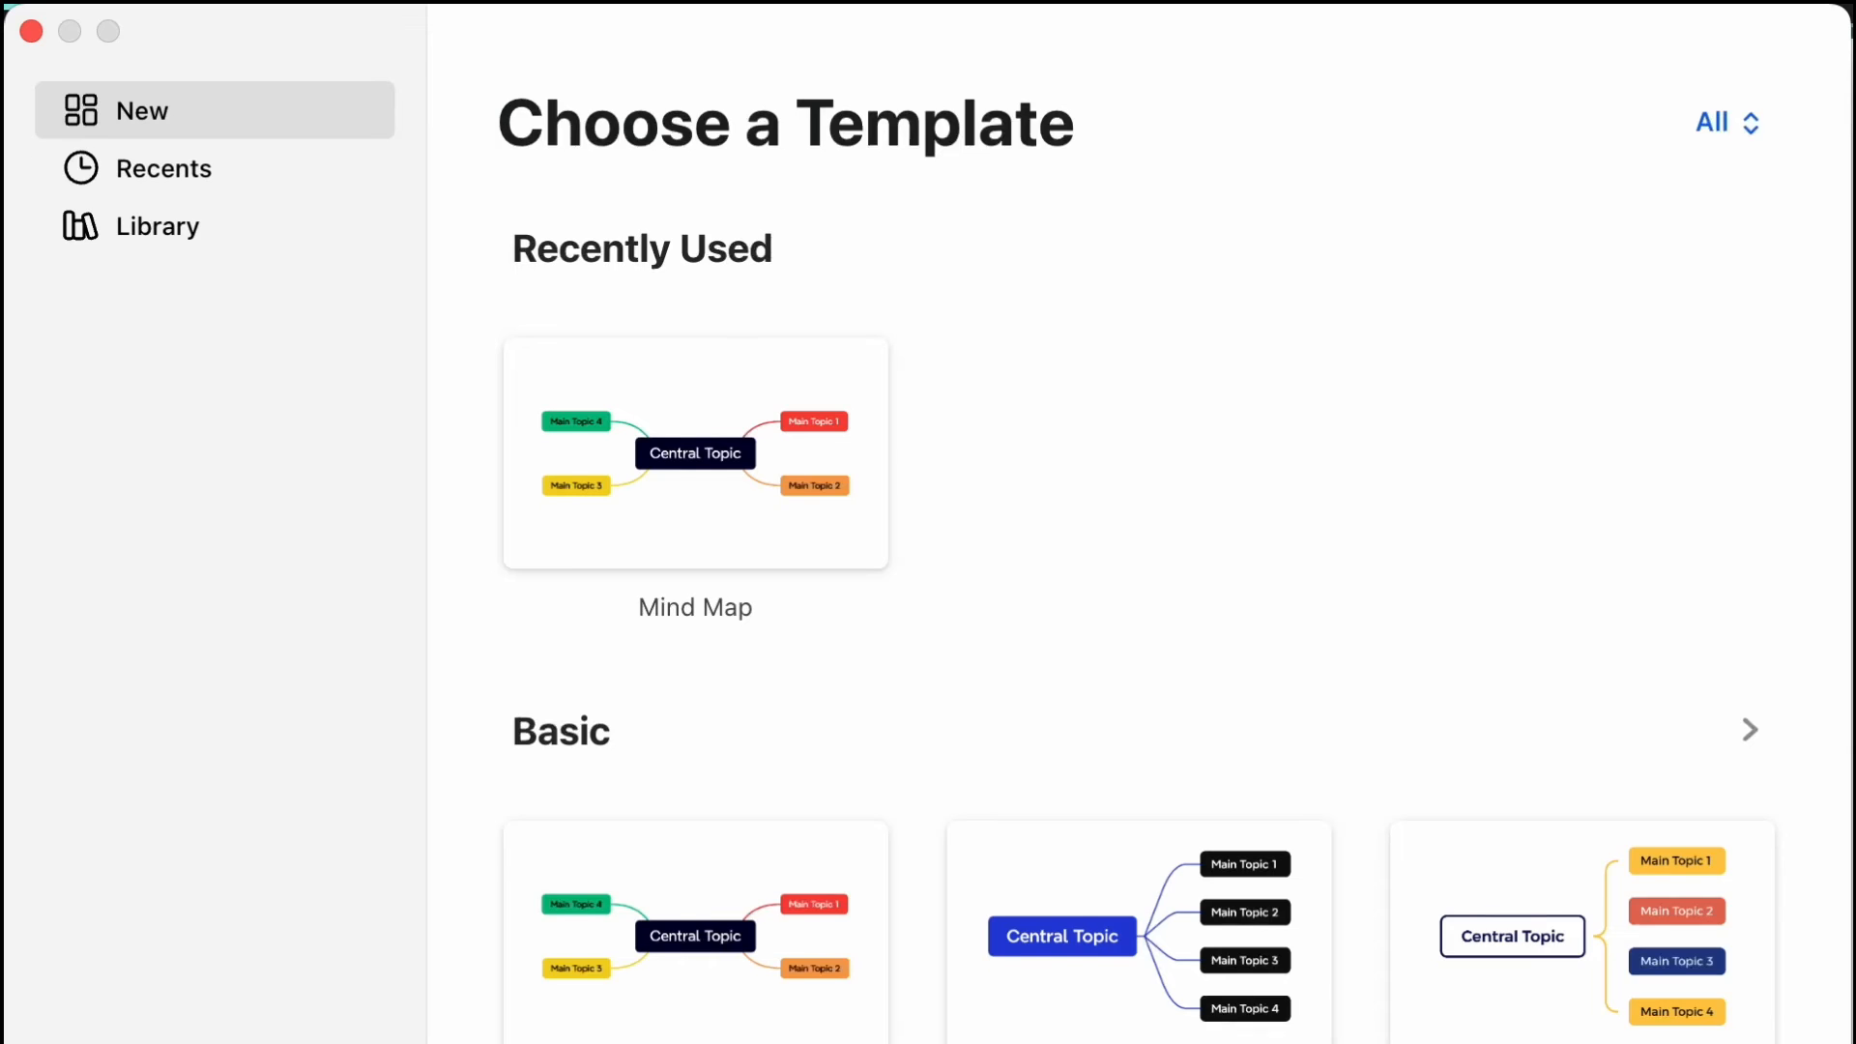
# Create a new blank map from the Basic Mind Map template.
pyautogui.scroll(-3)
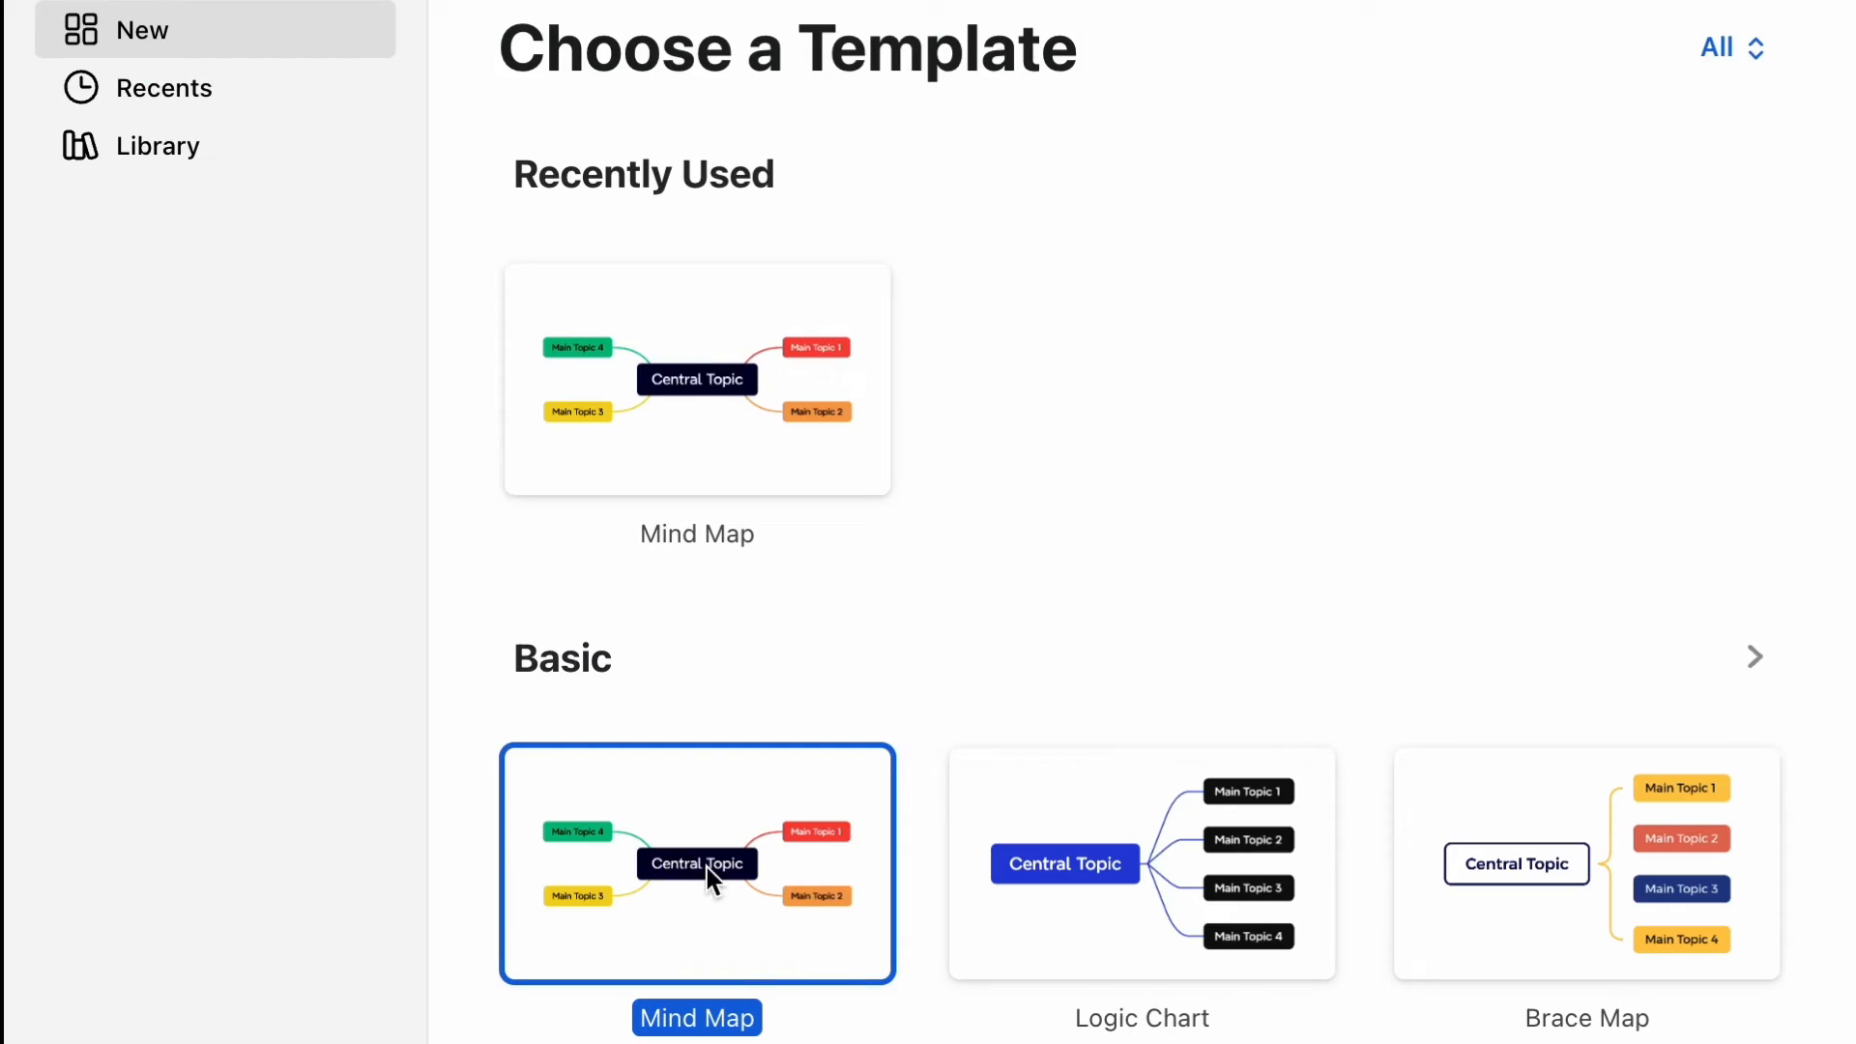
pyautogui.doubleClick(696, 863)
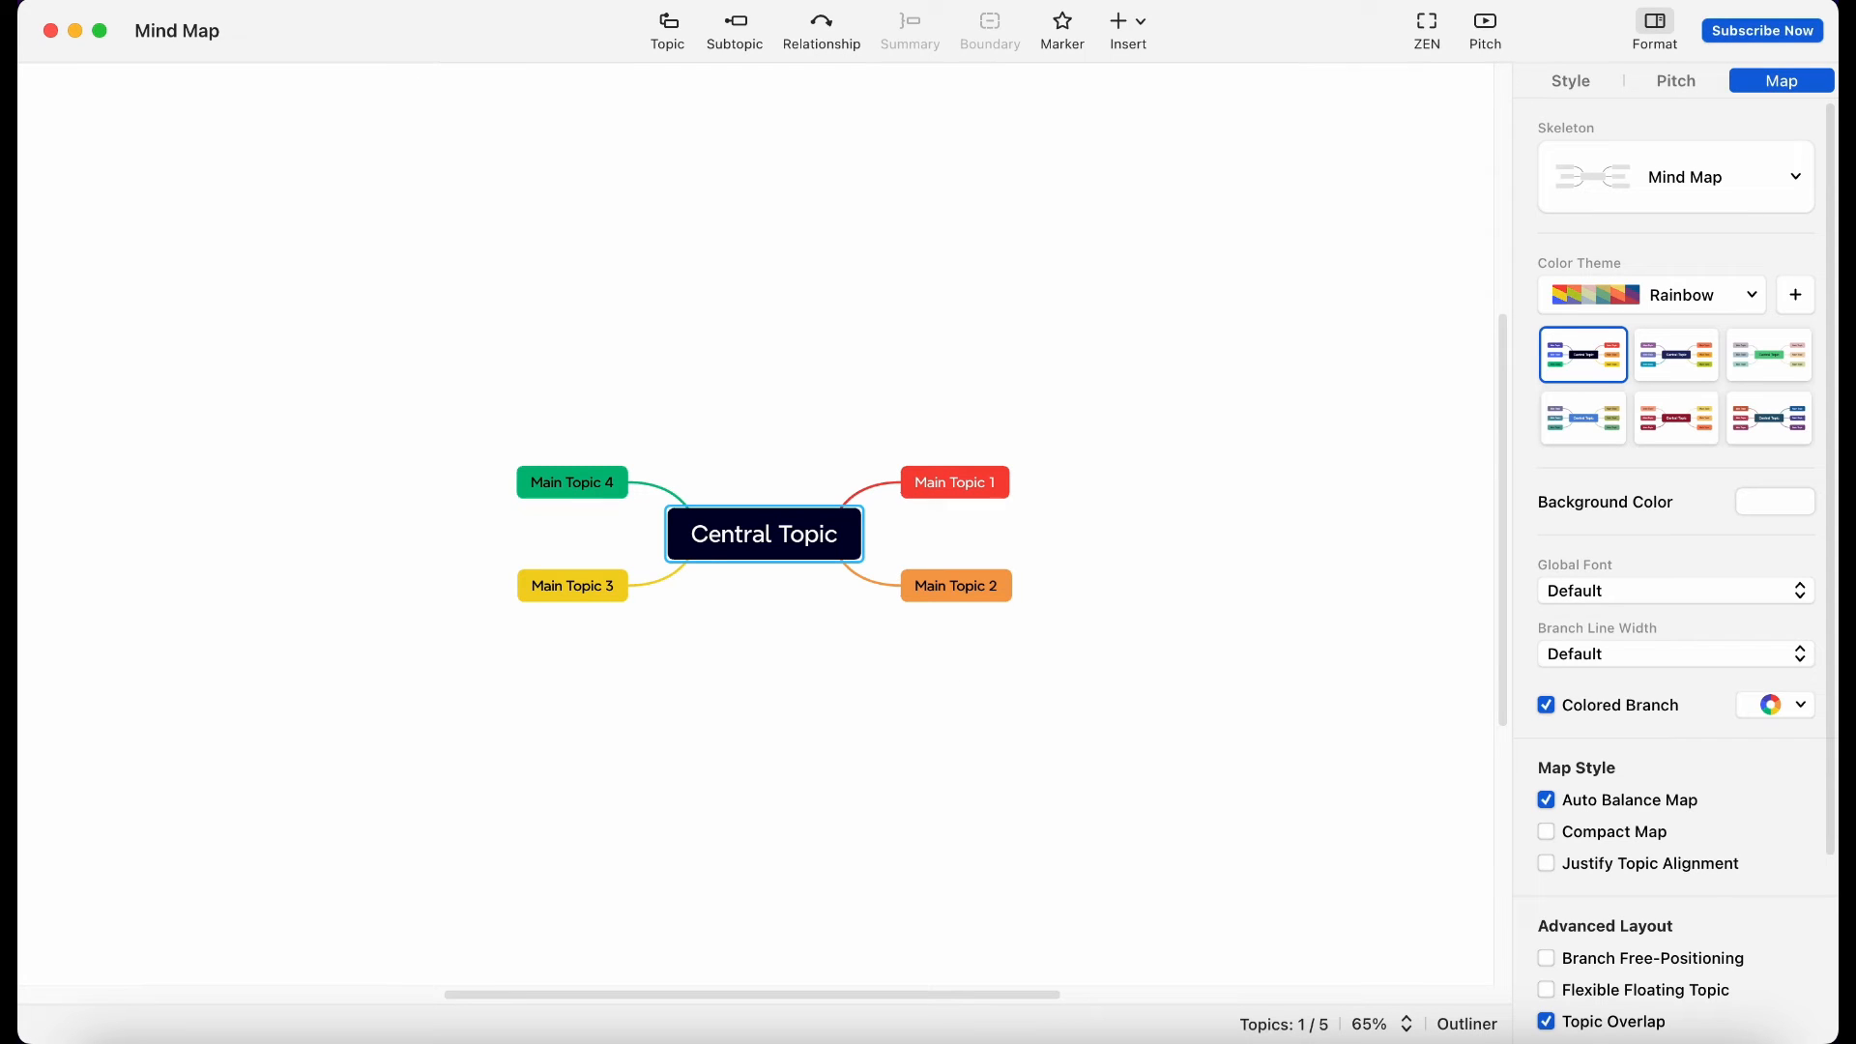
# Import machine-learning.md via File > Import > Markdown to build the Machine Learning map.
pyautogui.click(177, 31)
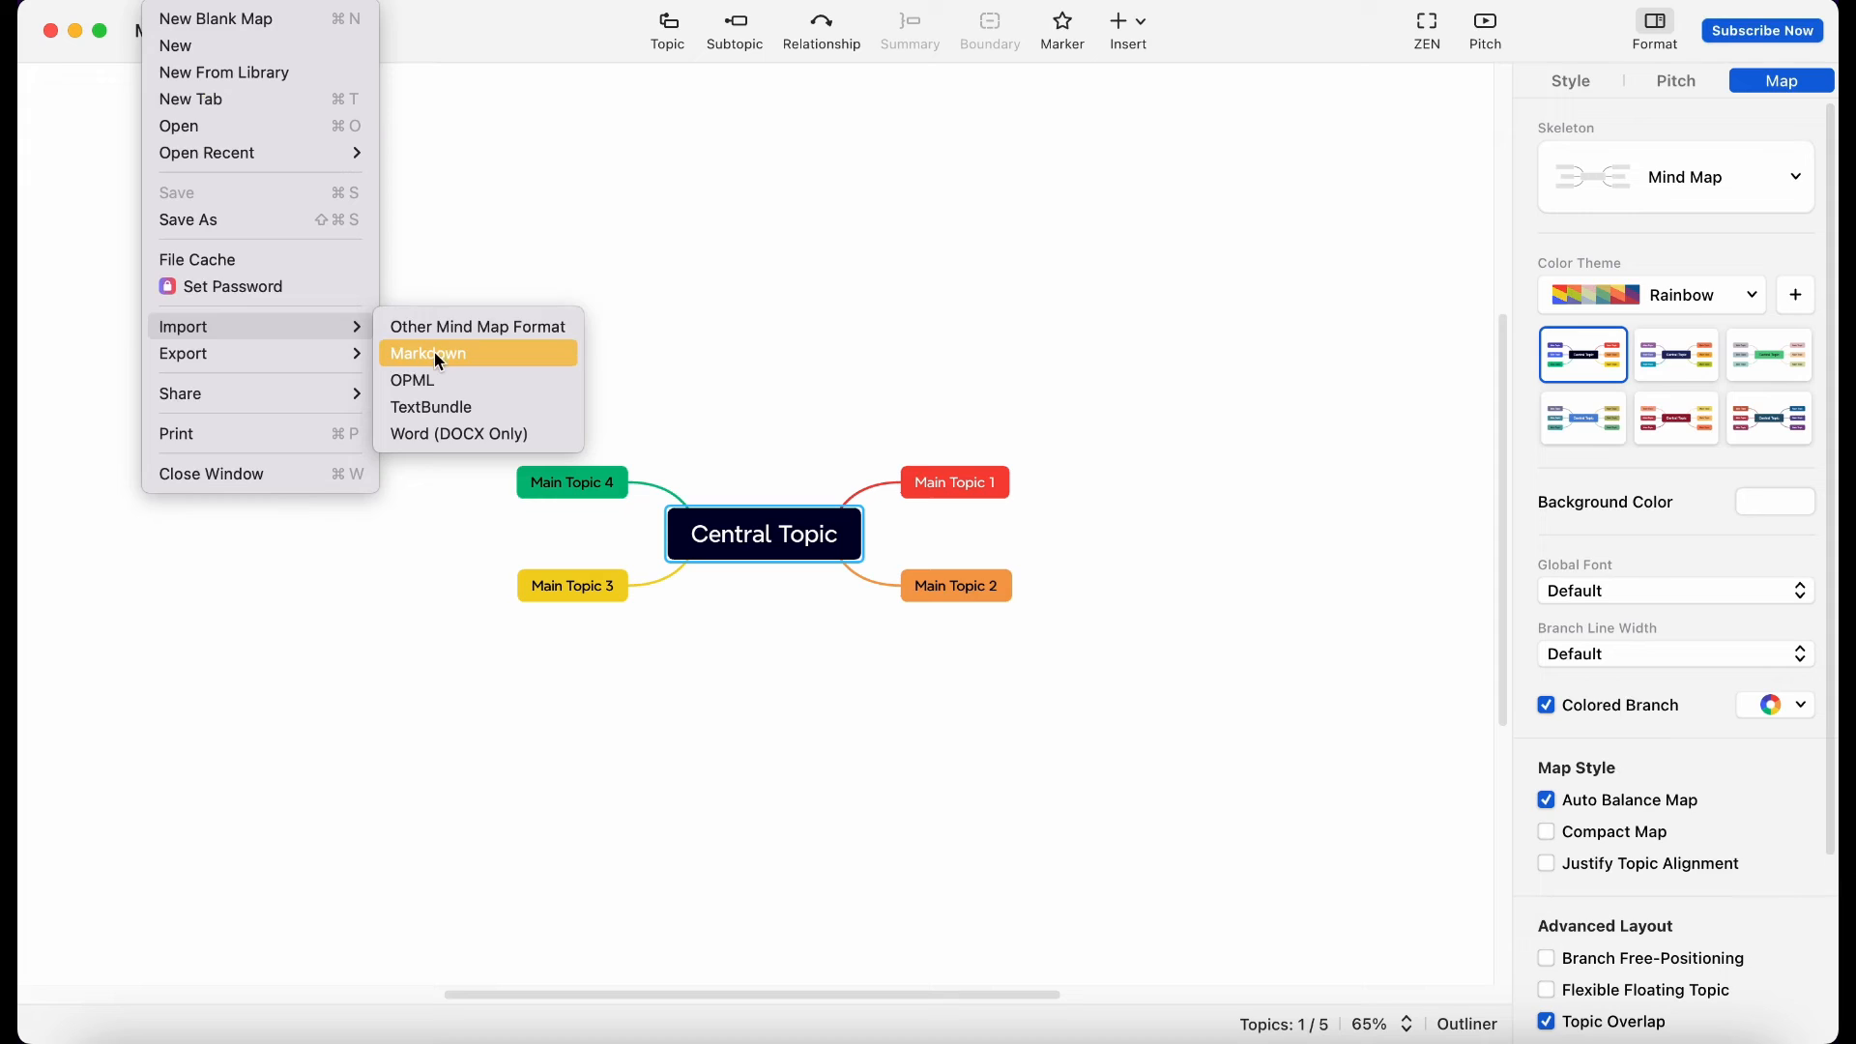
pyautogui.click(429, 351)
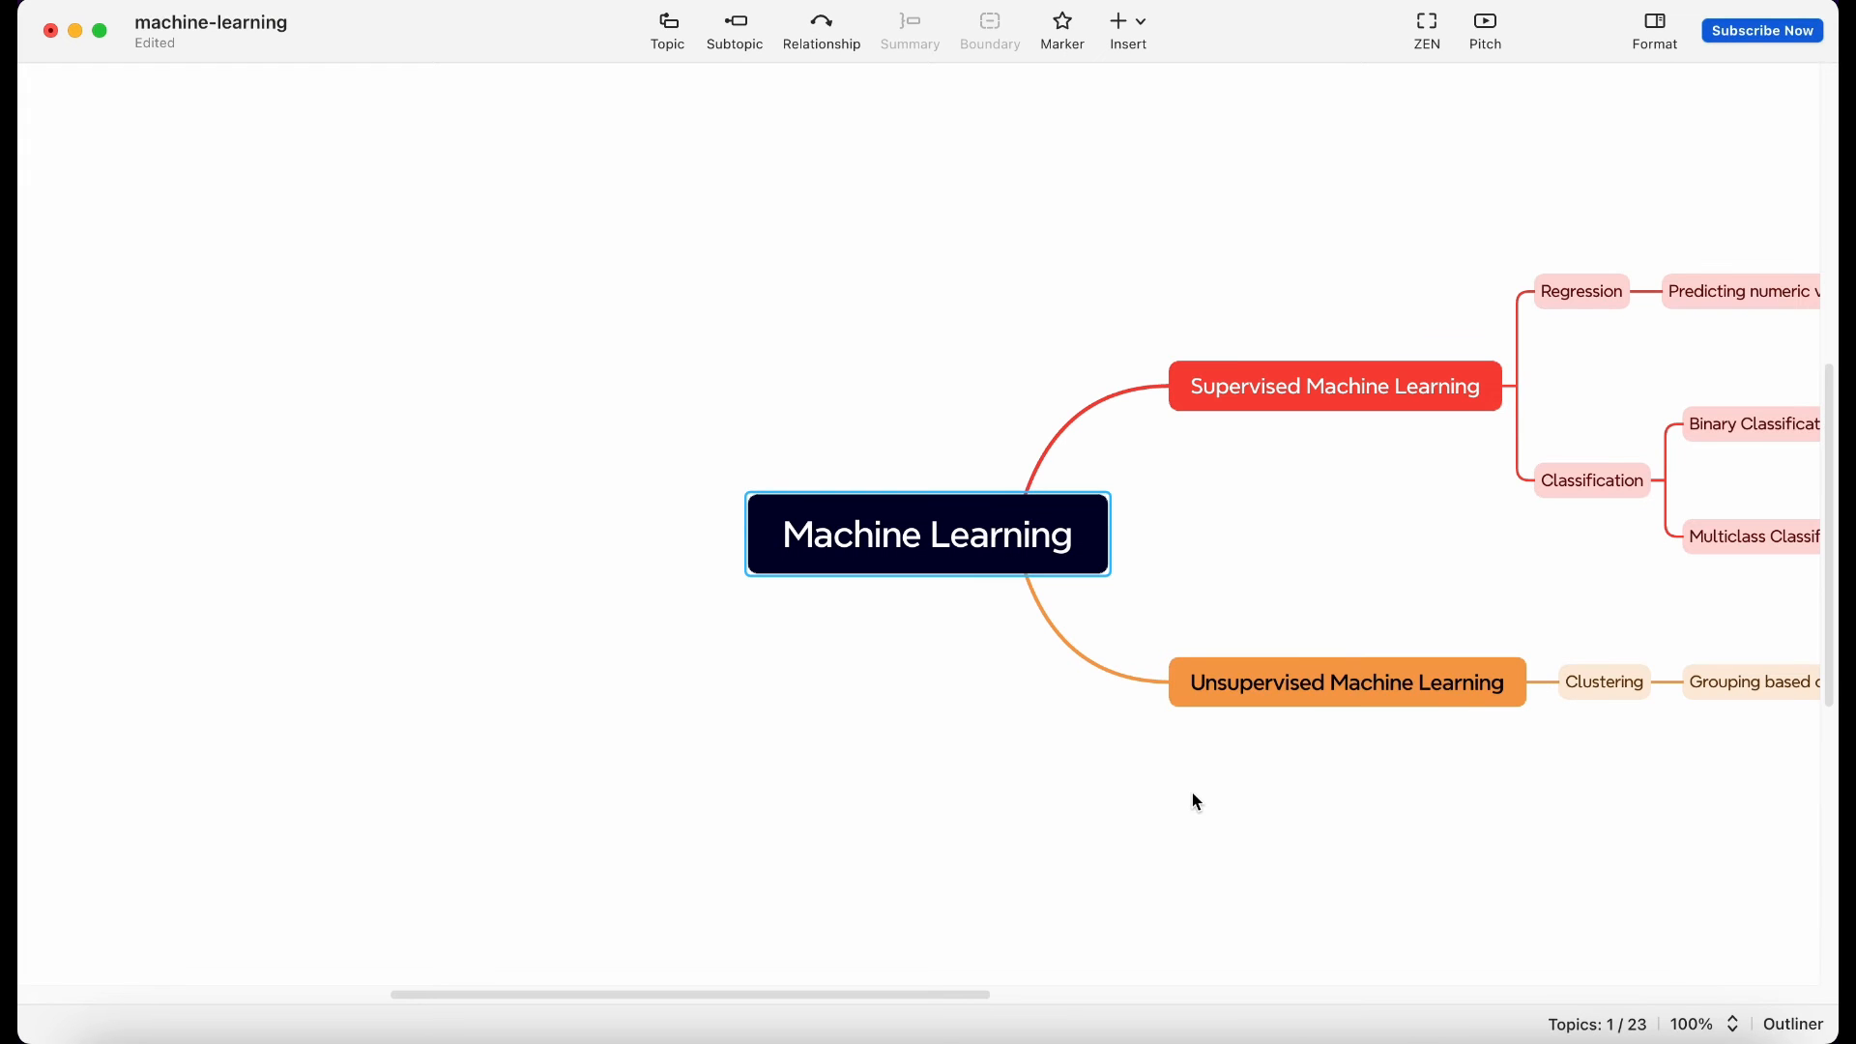